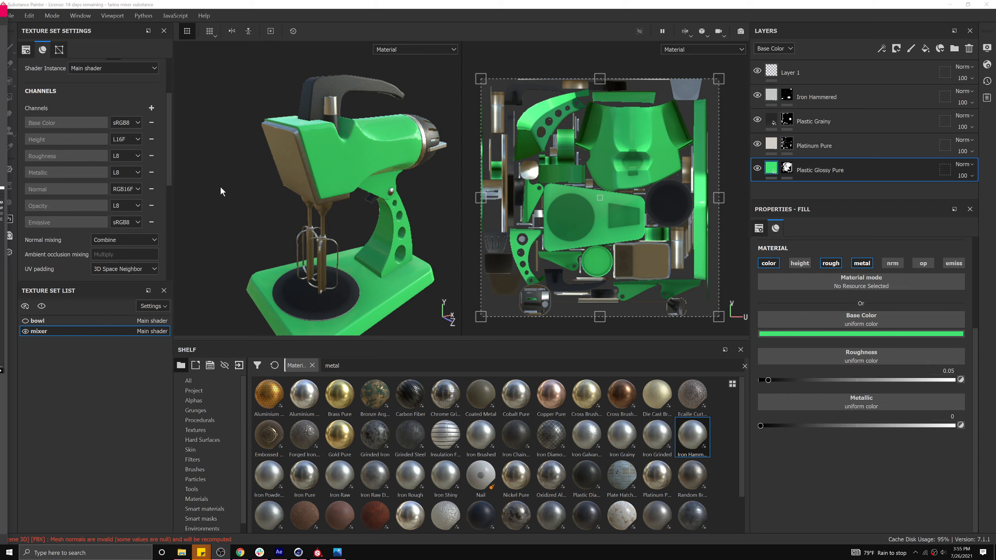
# Step: Unhide the bowl on the mixer and make the bowl texture set active
pyautogui.click(25, 321)
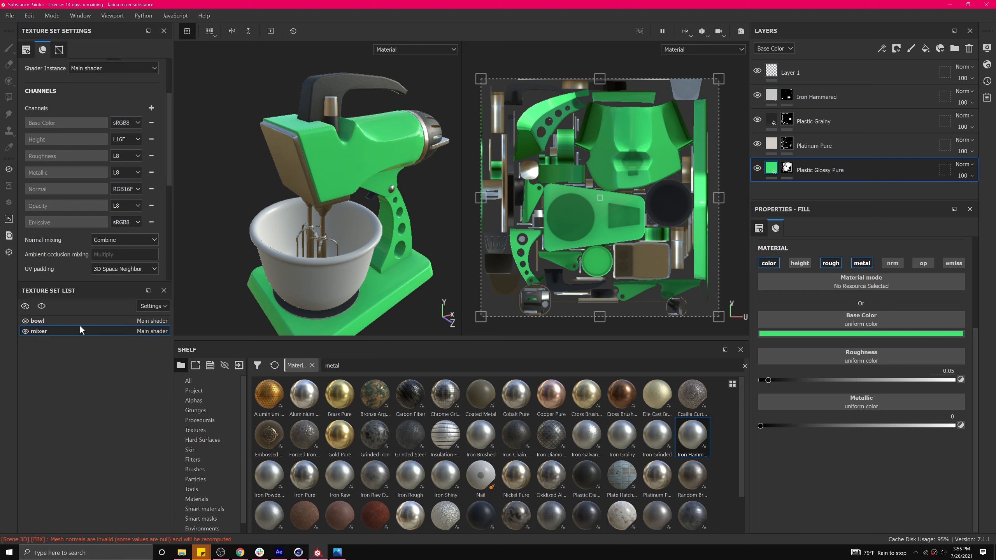
pyautogui.click(38, 320)
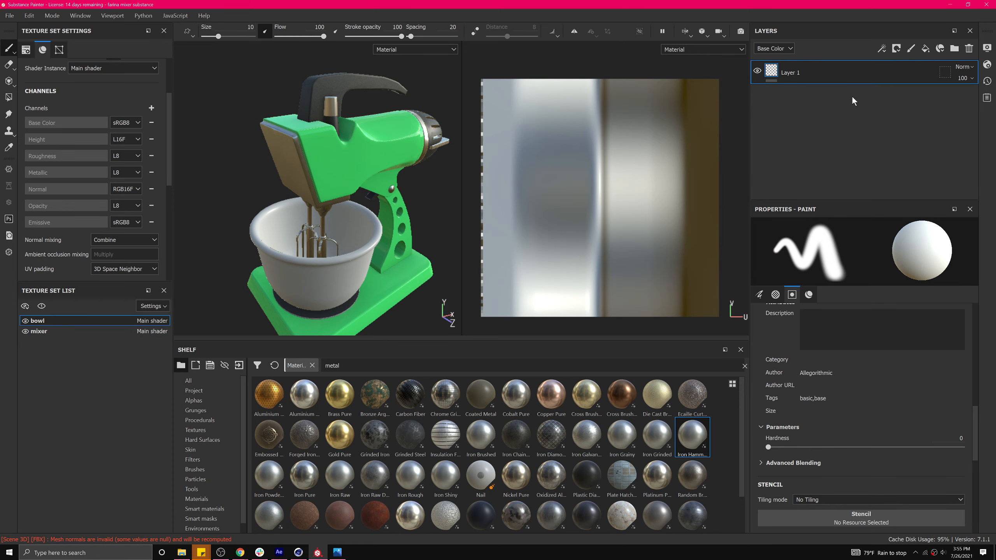
pyautogui.moveTo(839, 102)
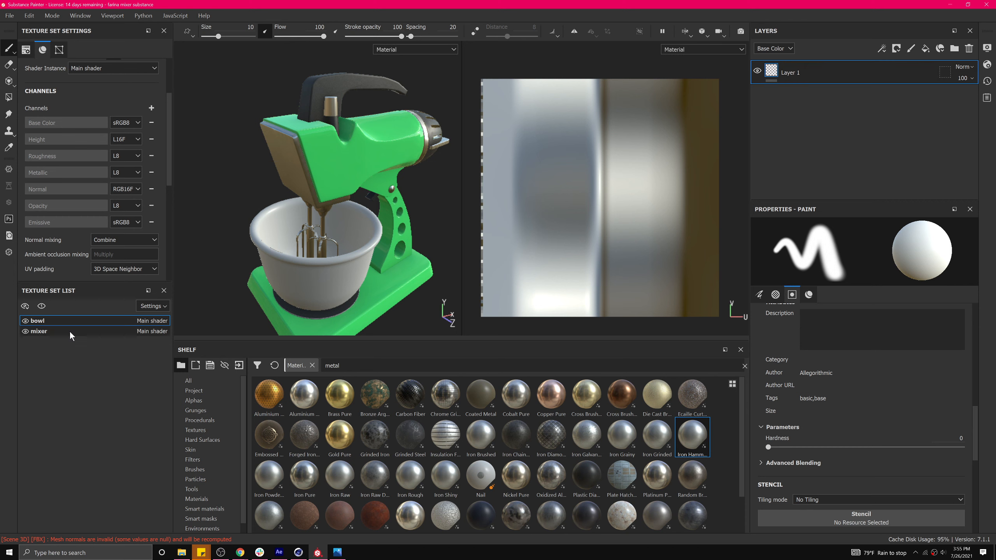
pyautogui.click(36, 321)
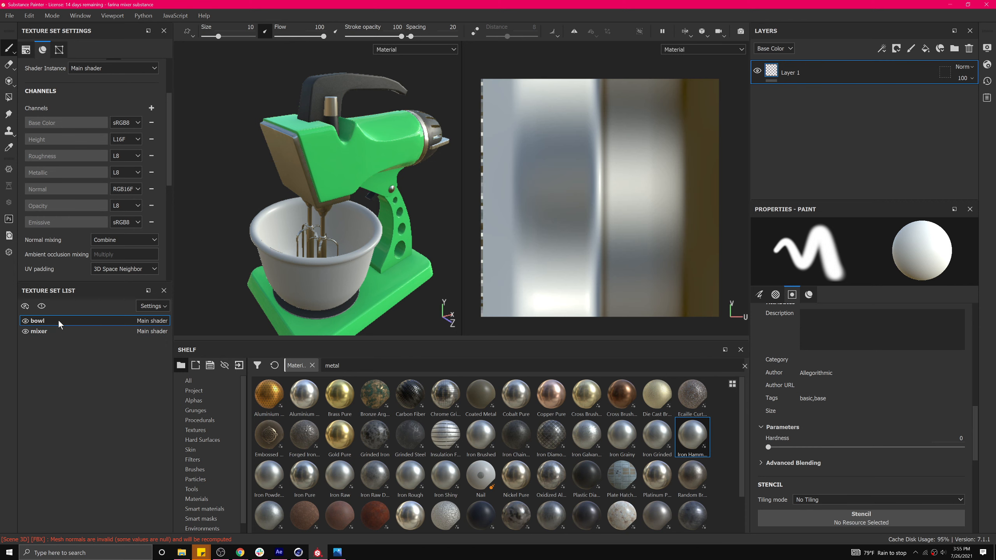
pyautogui.click(38, 331)
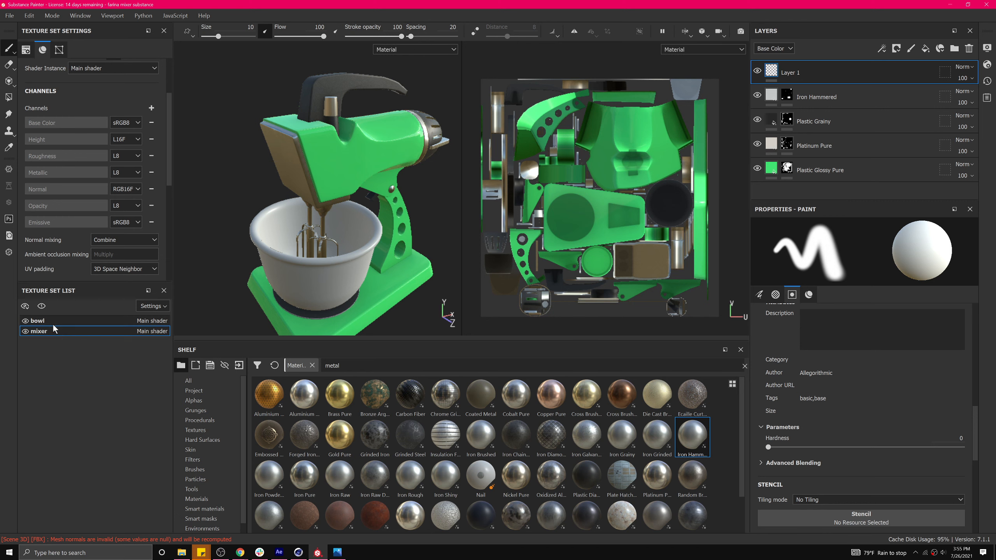
pyautogui.click(37, 320)
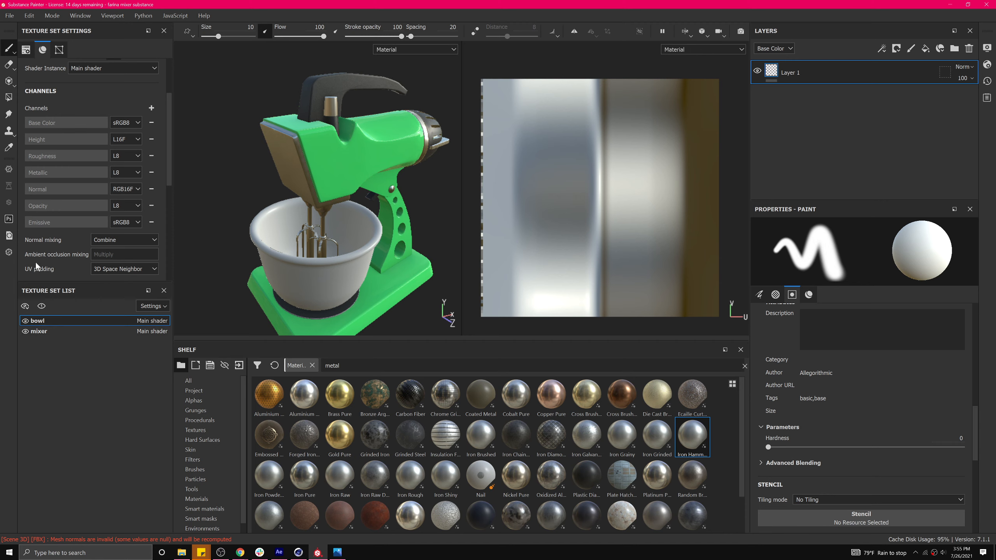
pyautogui.moveTo(275, 179)
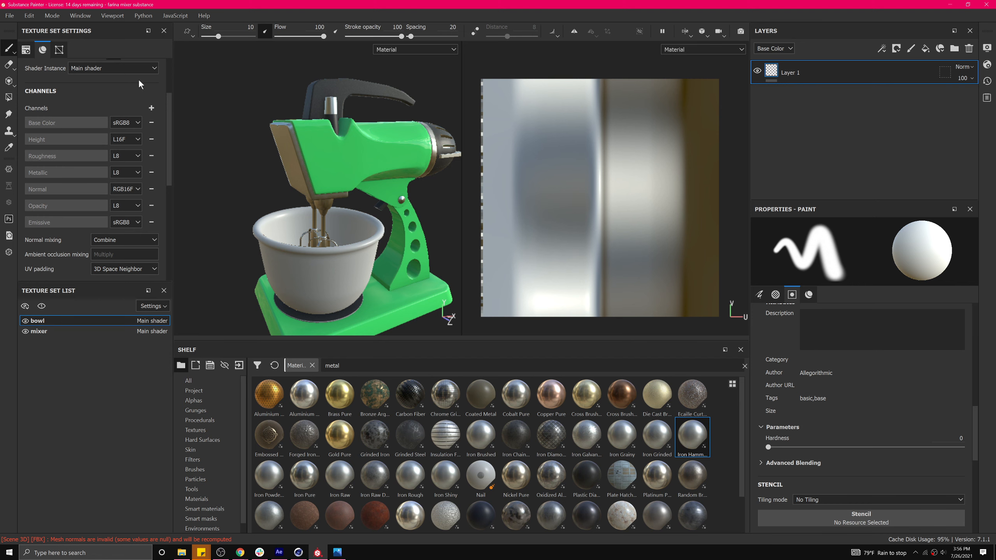
# Step: Choose New shader instance for the bowl in Texture Set Settings
pyautogui.click(42, 49)
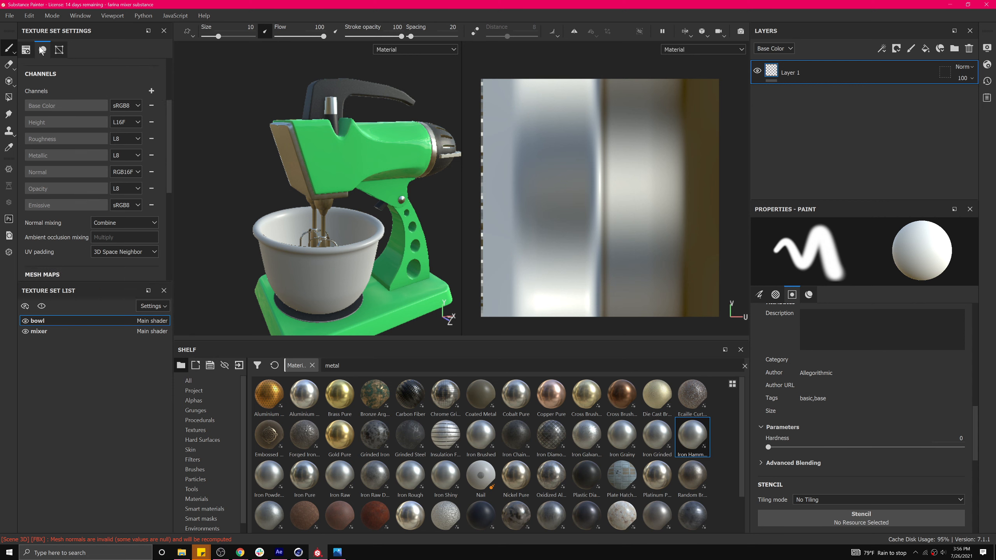
pyautogui.click(26, 49)
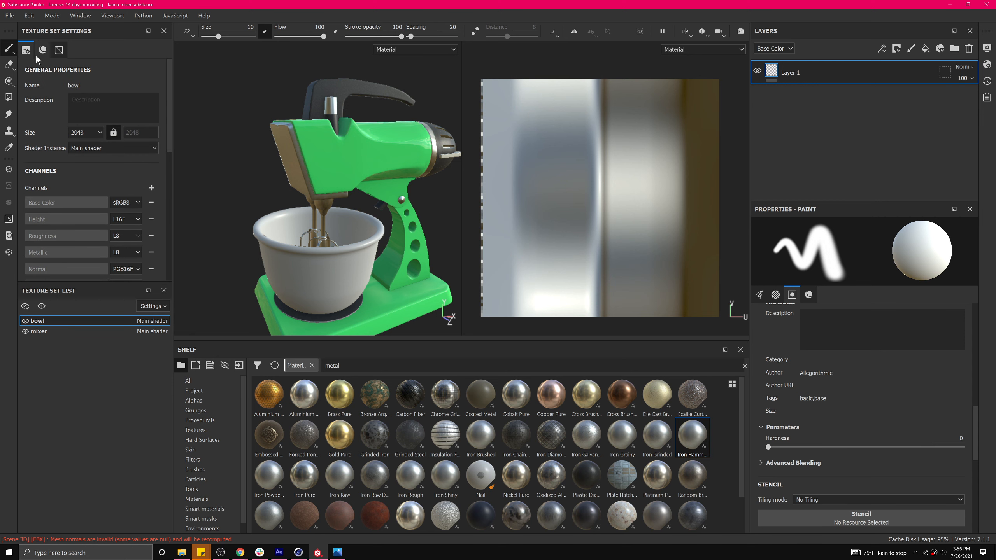
pyautogui.click(113, 148)
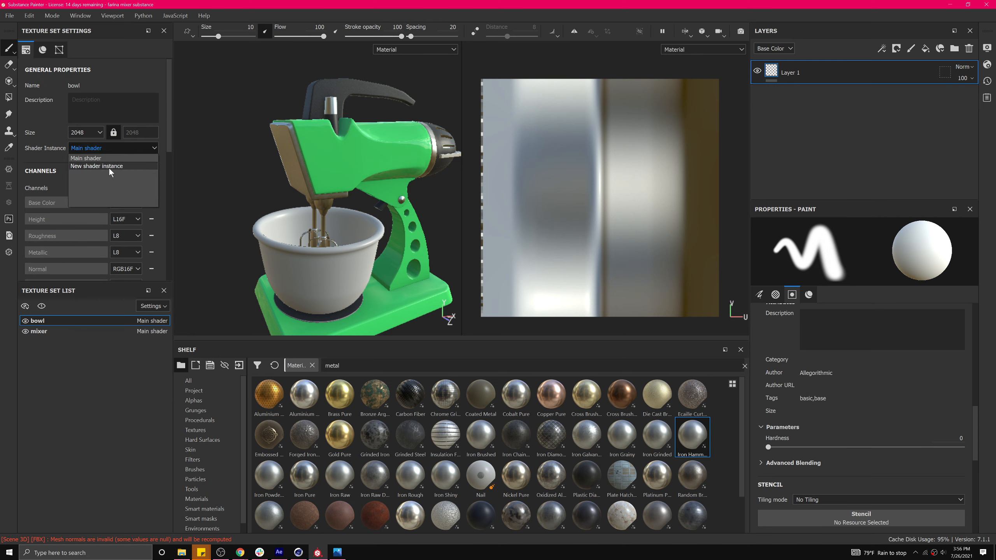
pyautogui.click(96, 166)
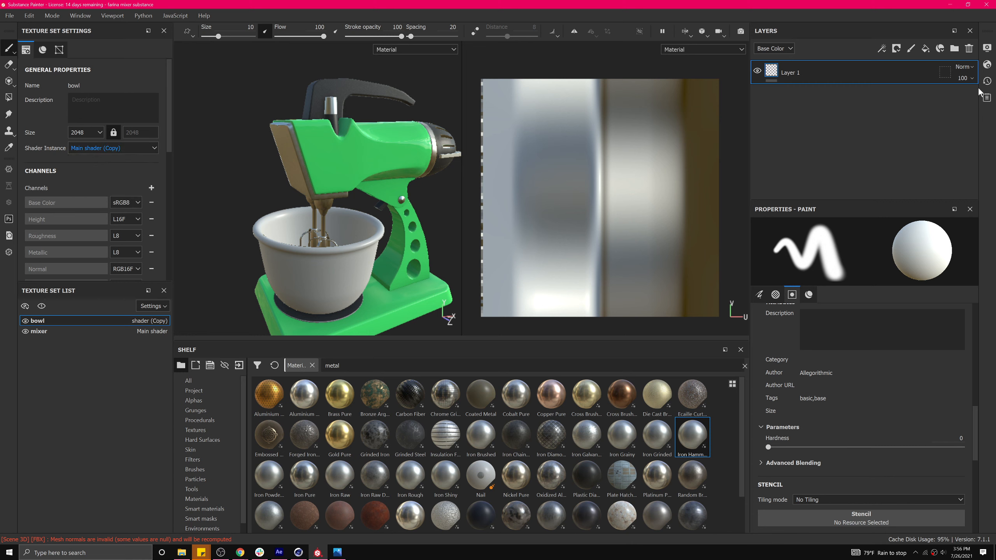
pyautogui.moveTo(987, 65)
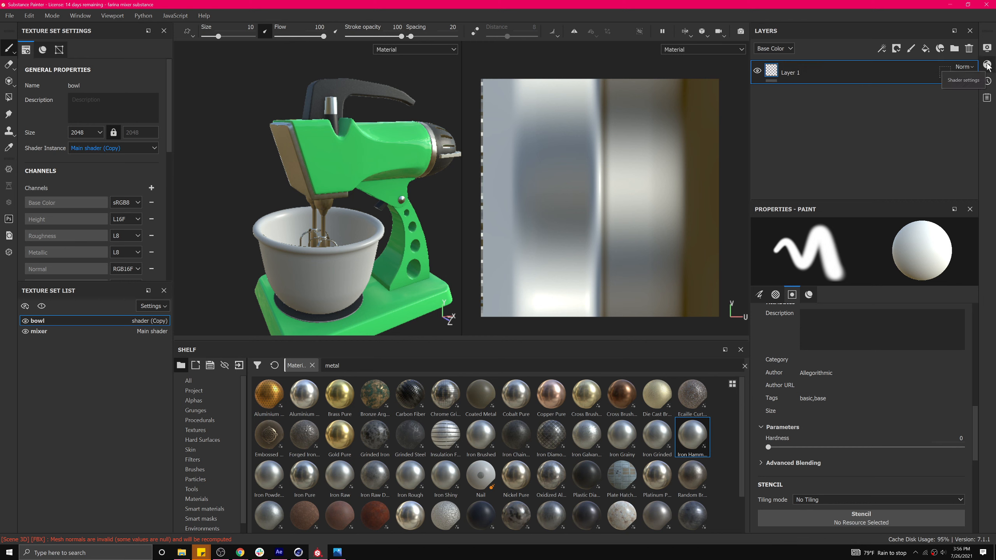
# Step: In Shader Settings, enter instance names 'bowl shader' and 'mixer shader' for each texture set
pyautogui.click(965, 80)
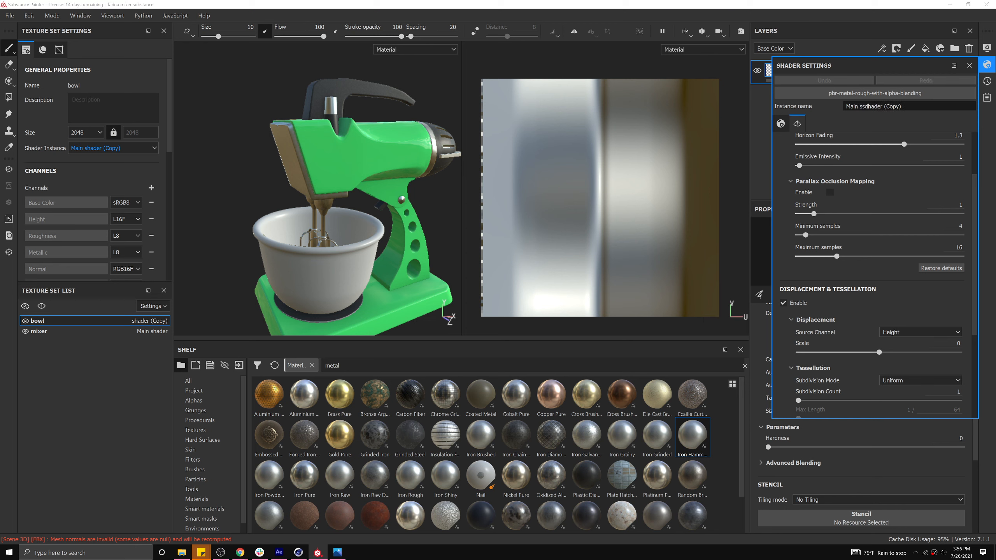
pyautogui.write('df')
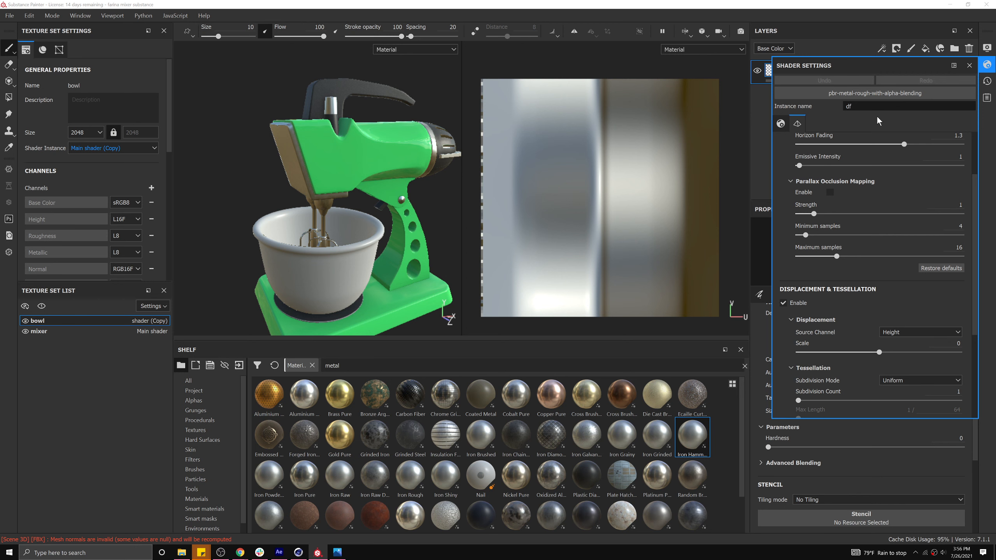
pyautogui.write('mix')
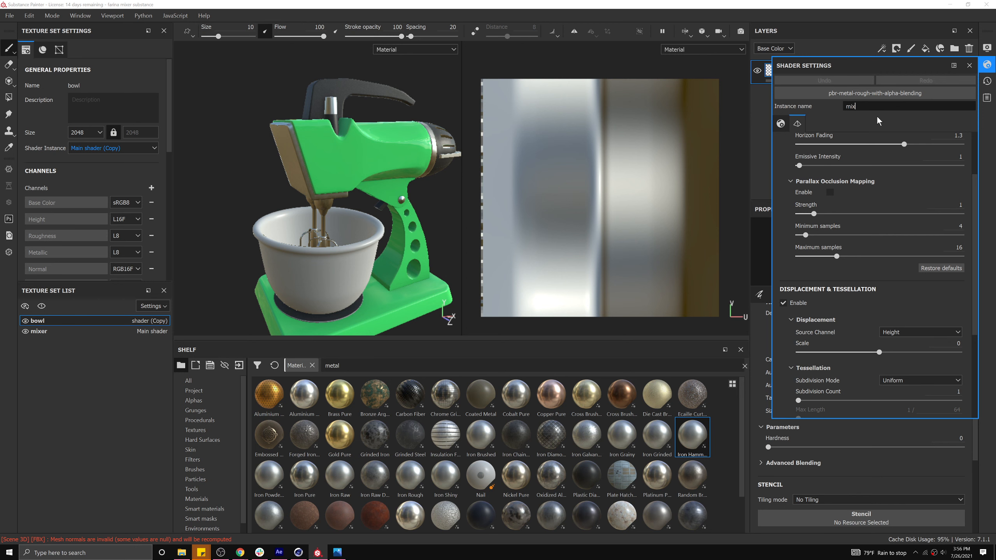
pyautogui.write('mixer shader')
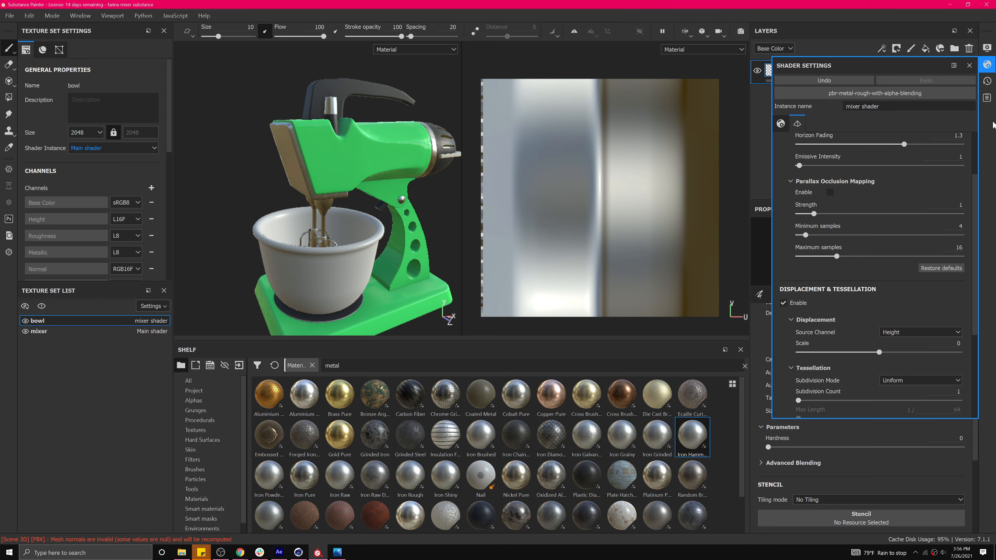
pyautogui.click(38, 331)
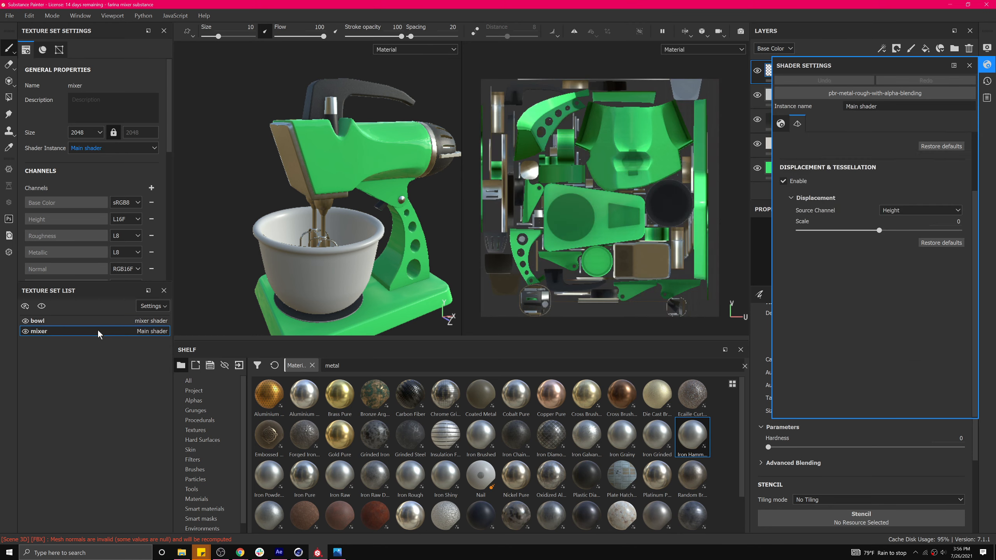
pyautogui.click(36, 320)
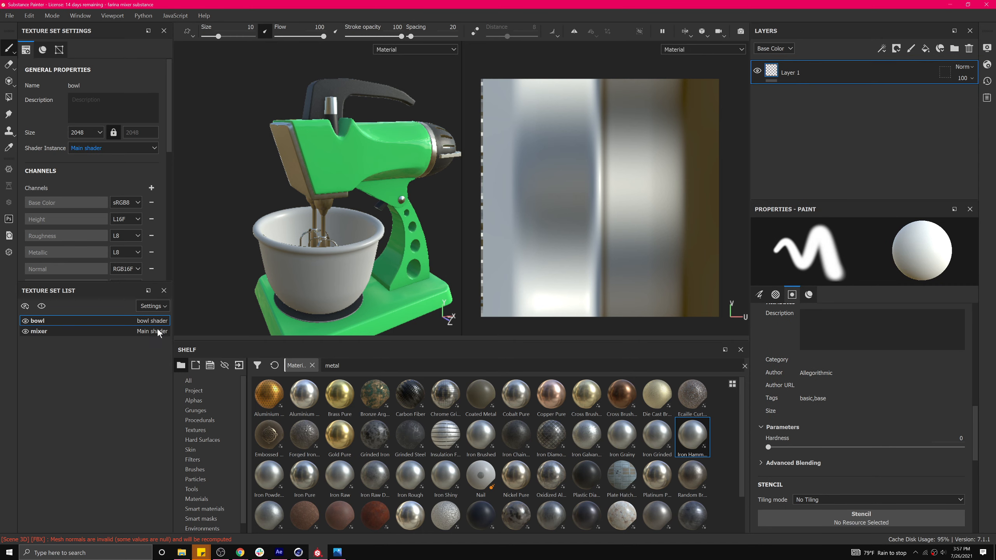
pyautogui.click(39, 331)
pyautogui.write('mixer')
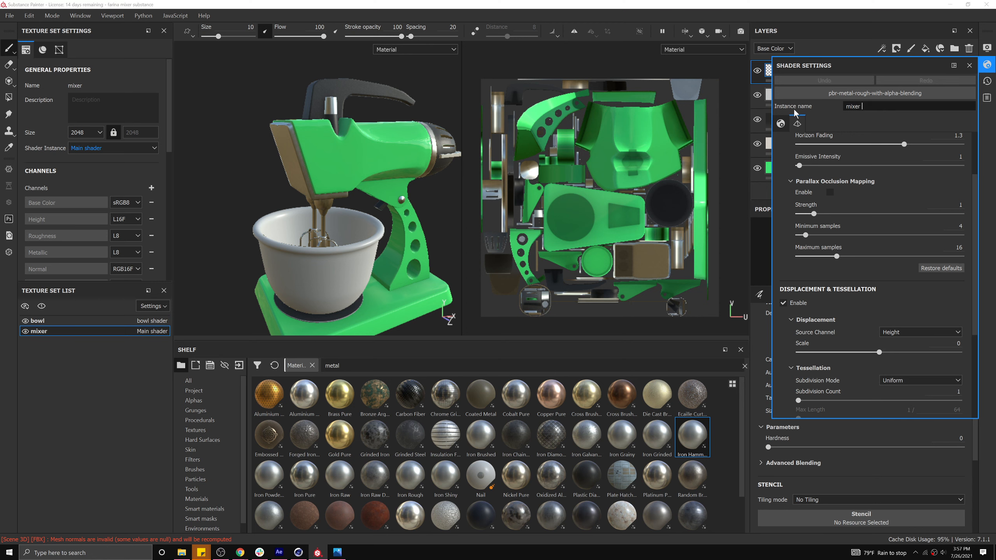
pyautogui.write('shader')
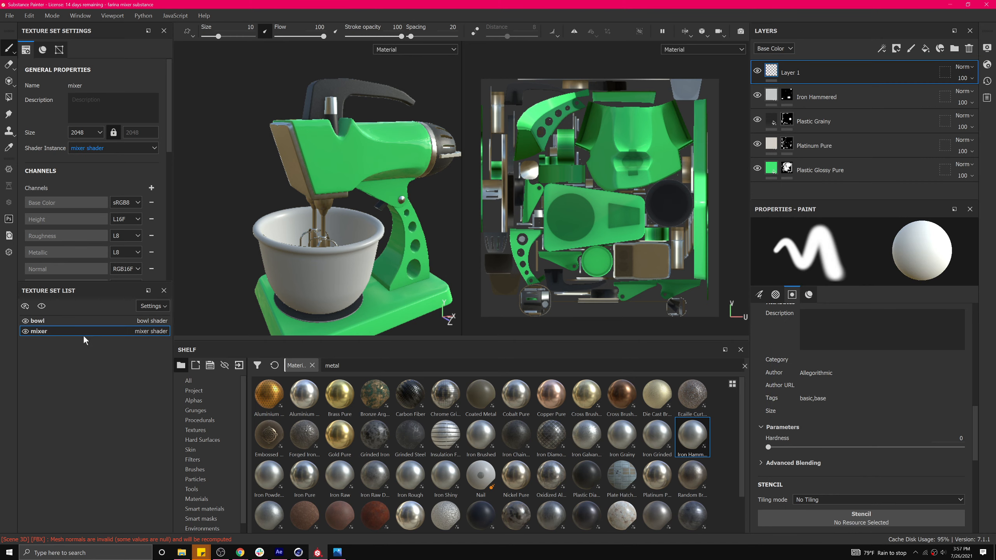
pyautogui.click(37, 321)
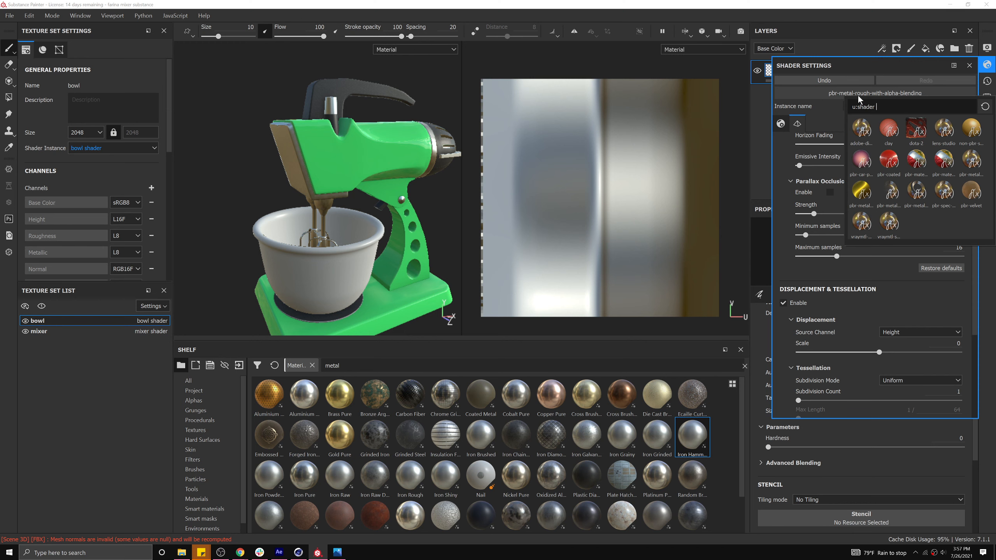
pyautogui.moveTo(885, 152)
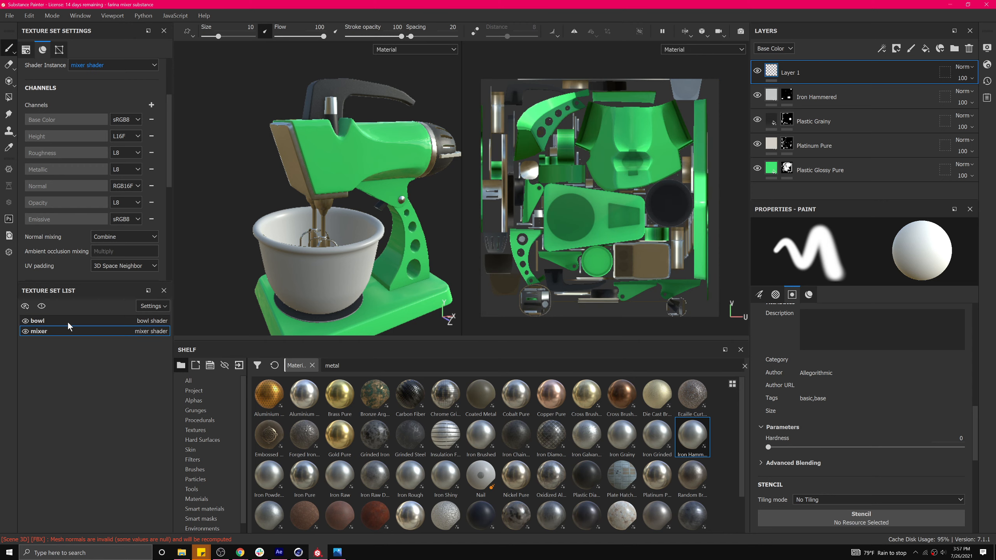
# Step: Bake all seven mesh maps for the bowl texture set only, then dismiss the report
pyautogui.click(36, 321)
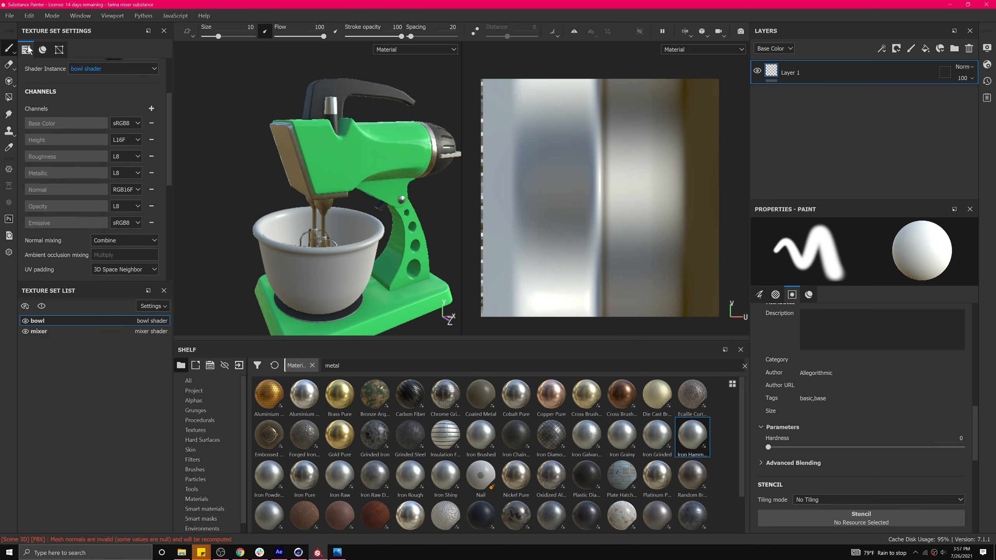
pyautogui.click(58, 49)
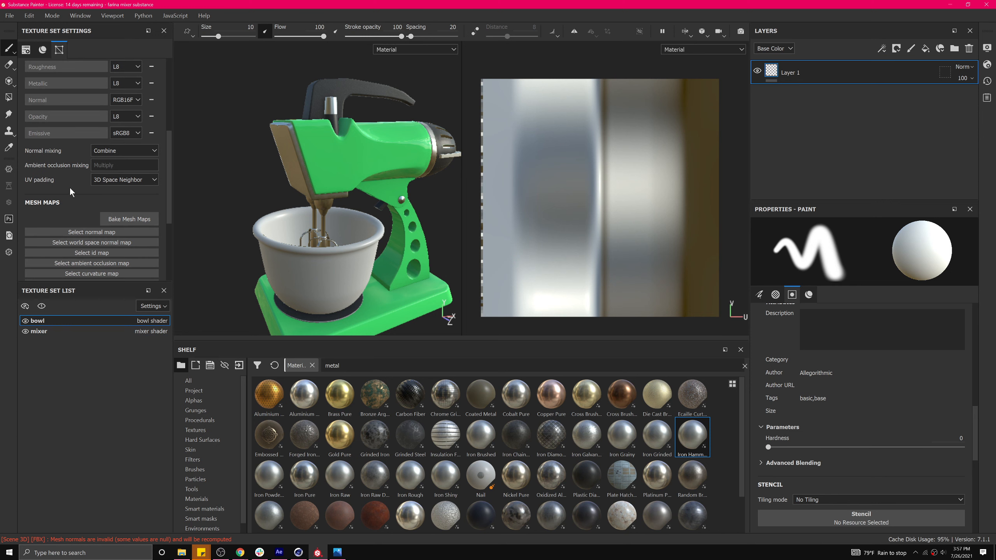
pyautogui.click(128, 218)
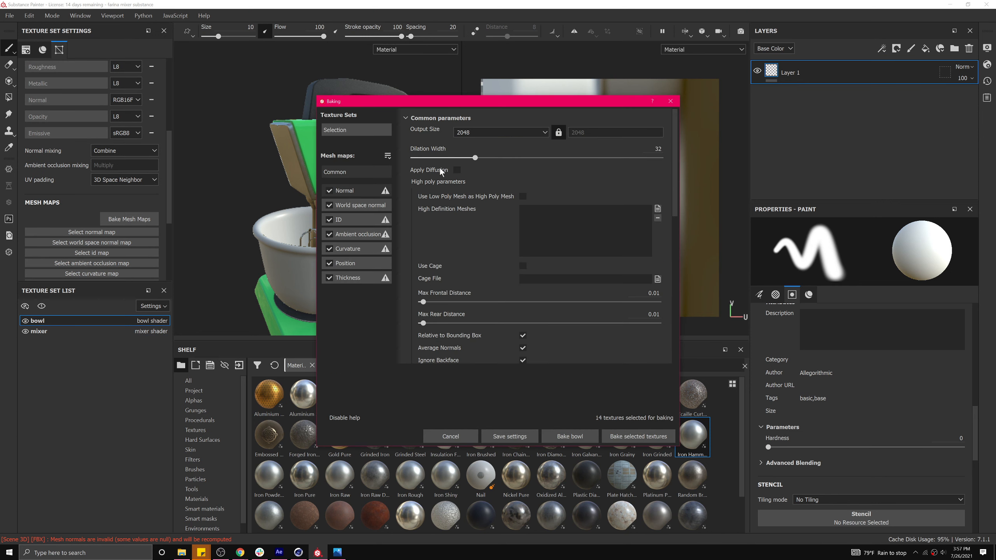
pyautogui.moveTo(580, 432)
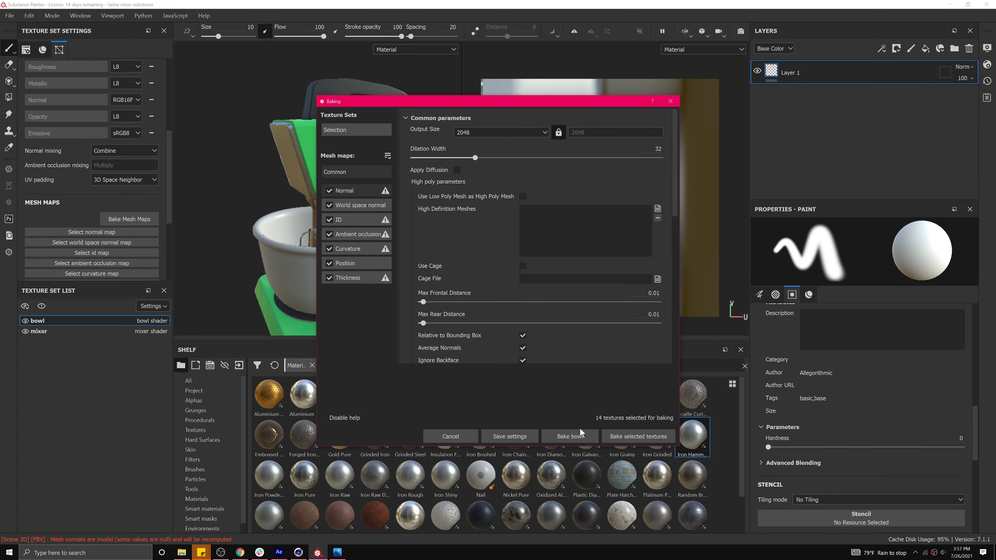
pyautogui.moveTo(570, 437)
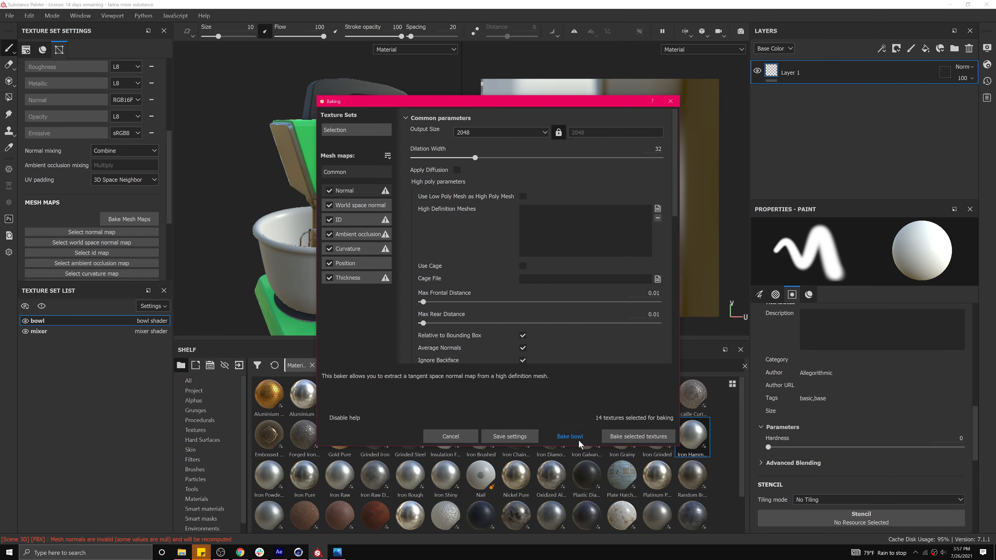
pyautogui.click(569, 437)
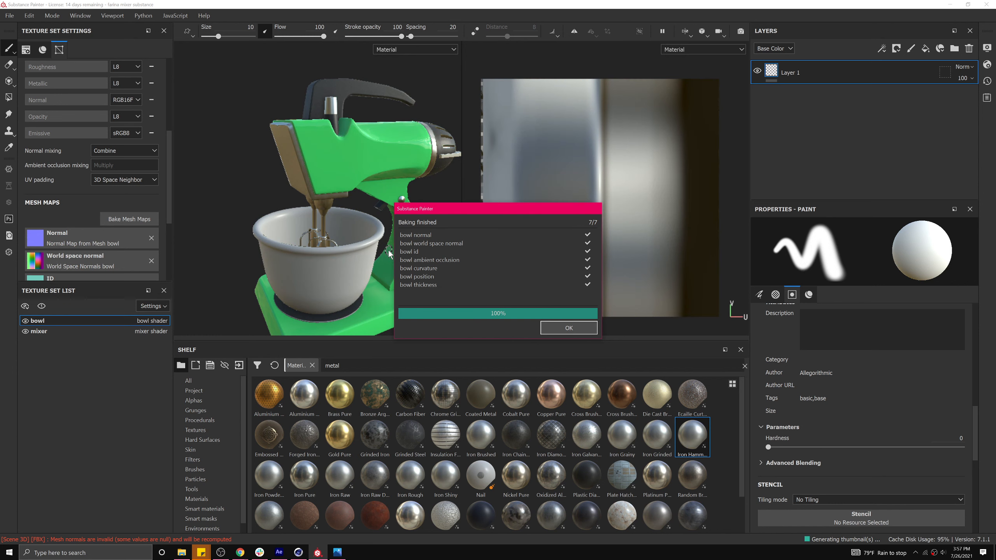
pyautogui.click(567, 327)
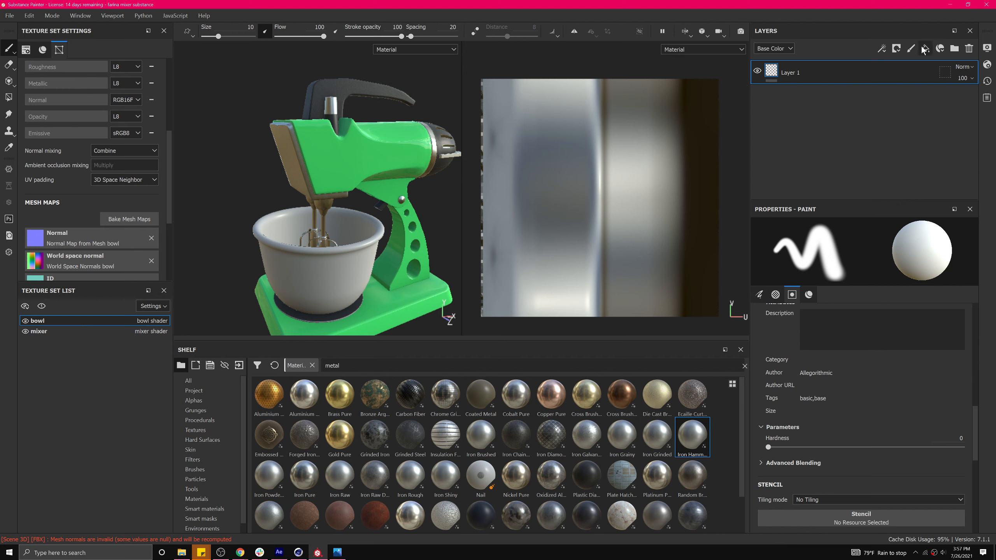
pyautogui.moveTo(925, 49)
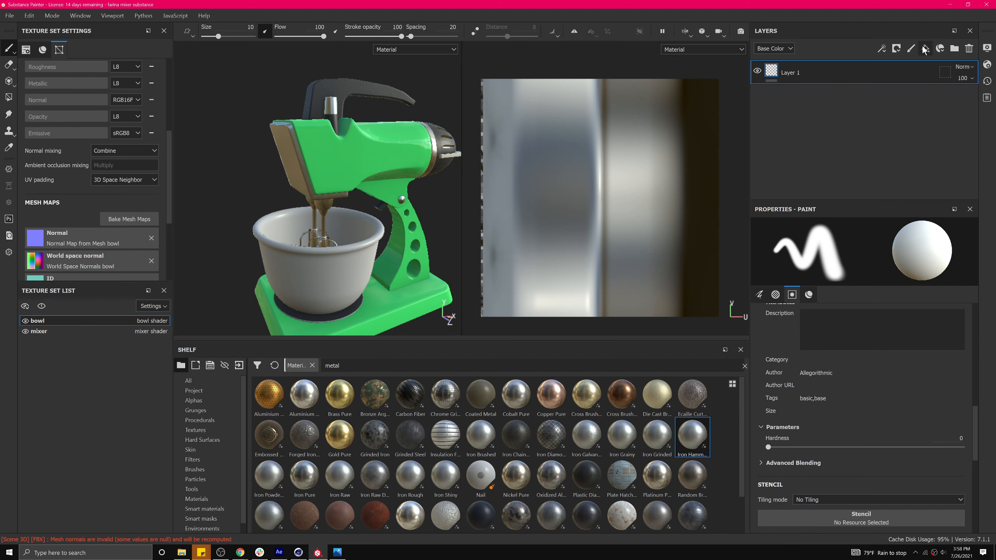
# Step: Add a fill layer with the bowl texture set active and select it
pyautogui.click(926, 49)
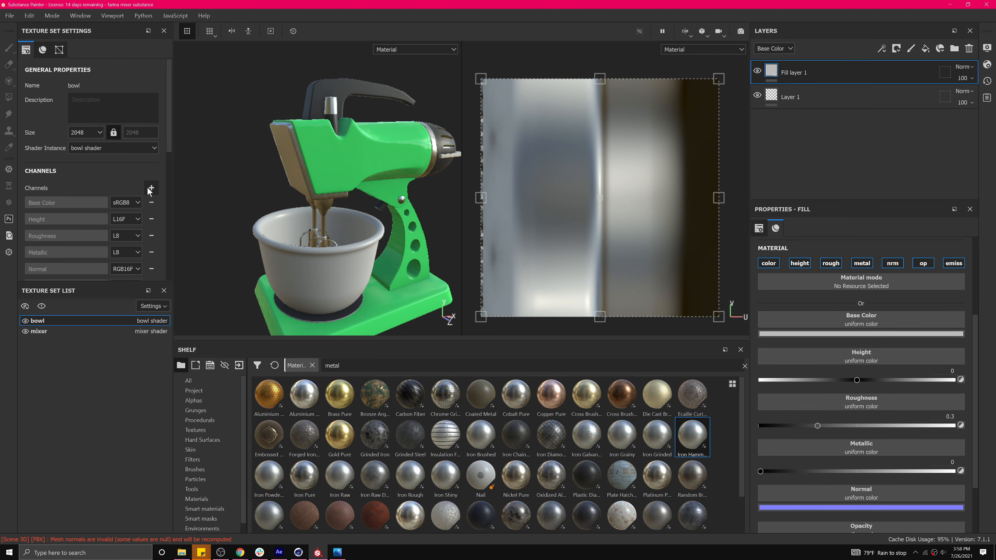
pyautogui.moveTo(135, 184)
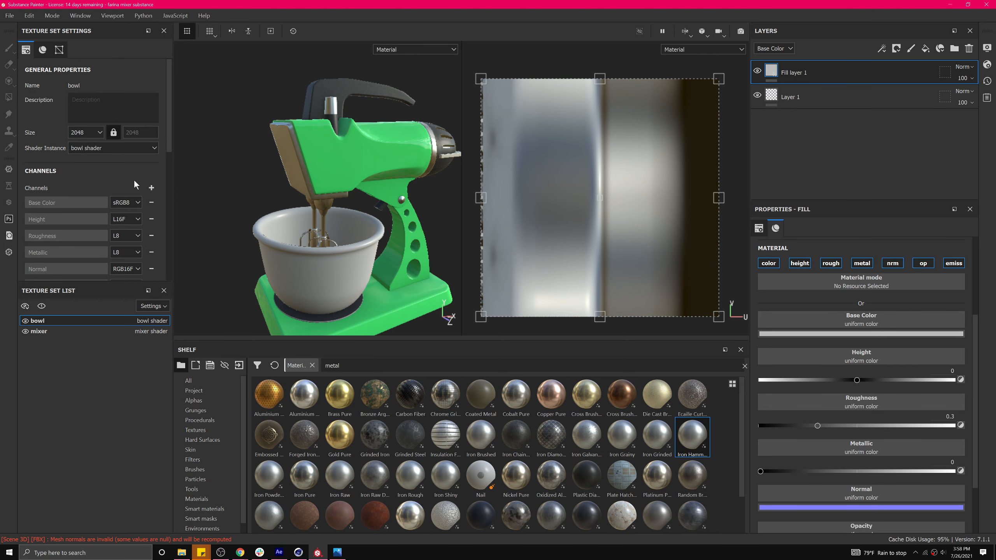
pyautogui.click(151, 187)
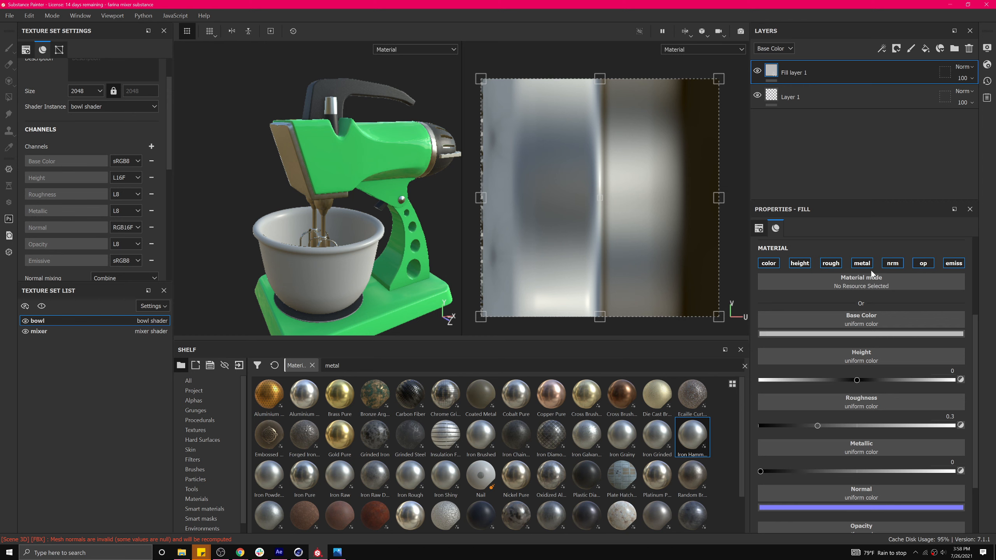
# Step: Set the bowl fill layer to opacity 0.15, metallic 0.93 and roughness 0.15
pyautogui.scroll(-3)
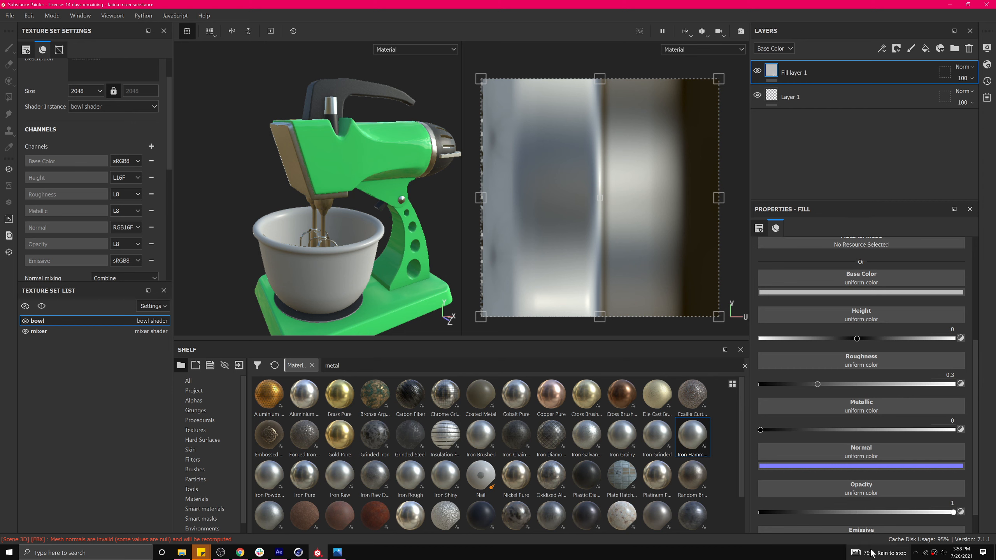
pyautogui.scroll(-3)
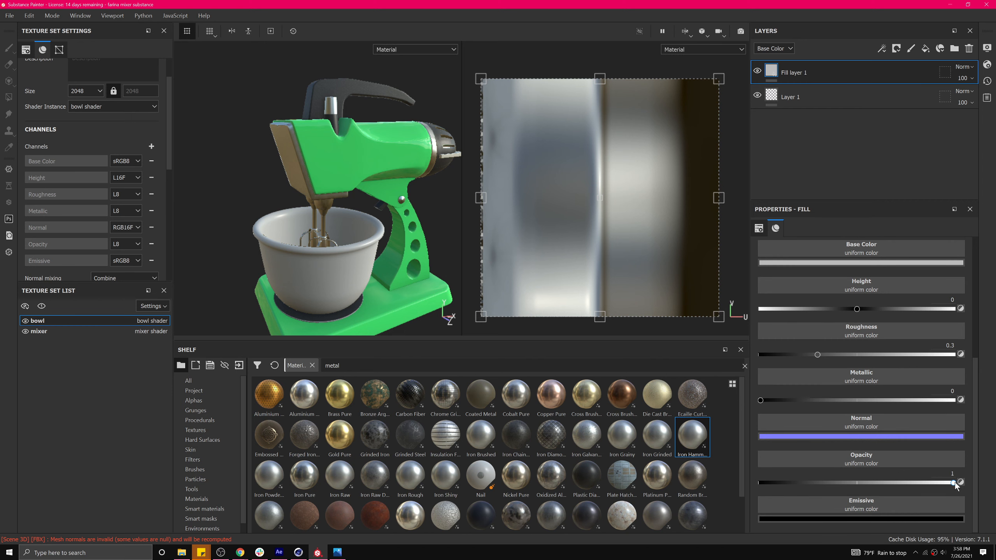
pyautogui.moveTo(956, 483); pyautogui.dragTo(858, 483)
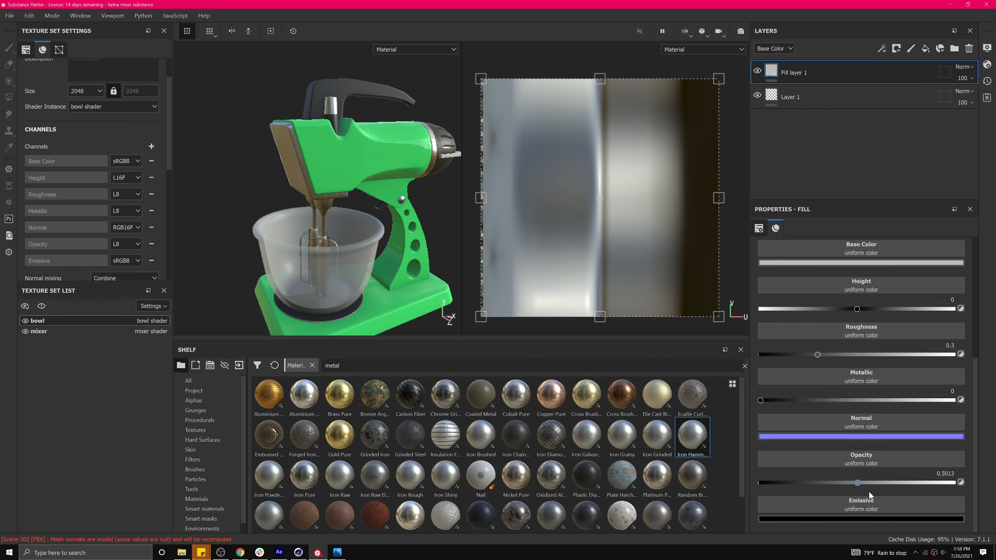
pyautogui.moveTo(856, 482); pyautogui.dragTo(782, 482)
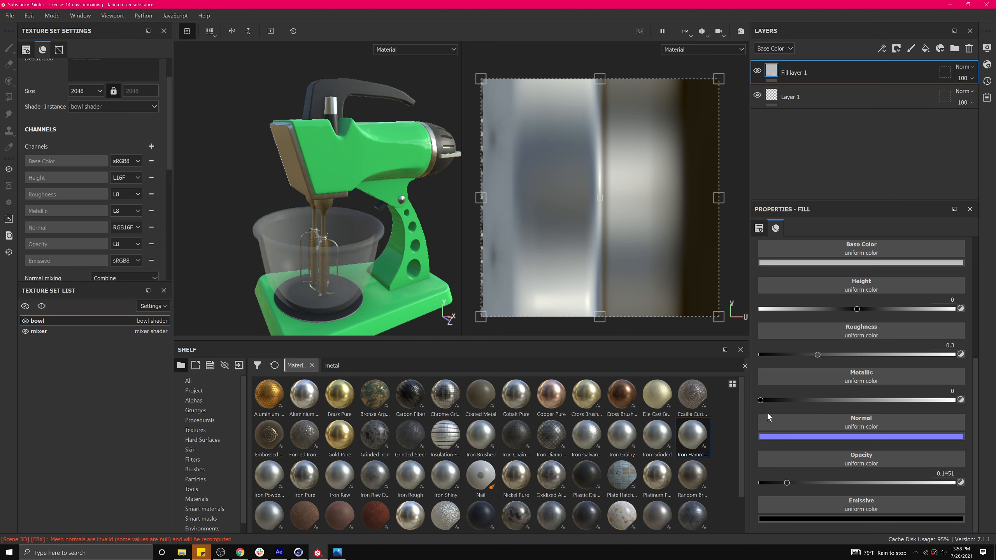
pyautogui.moveTo(760, 400); pyautogui.dragTo(881, 400)
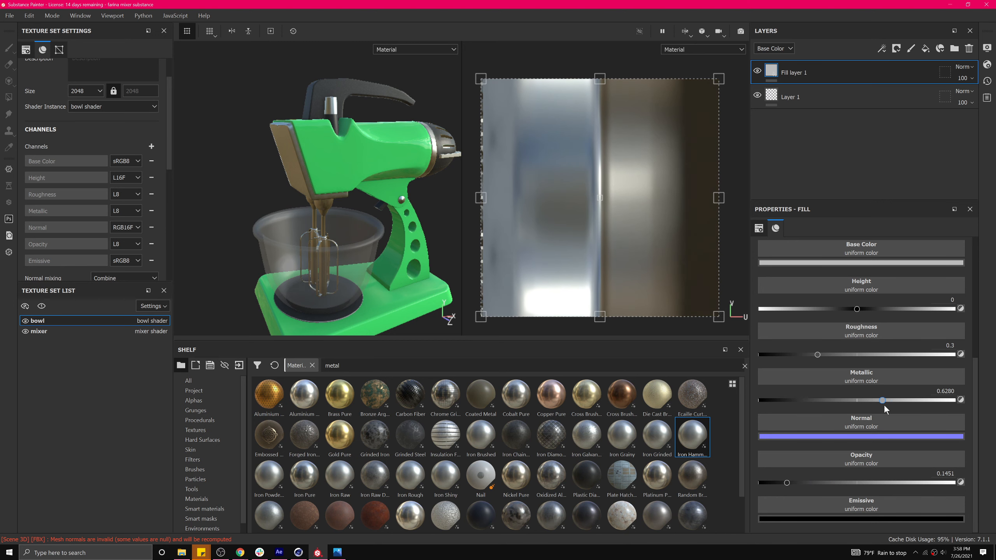
pyautogui.moveTo(881, 399); pyautogui.dragTo(941, 399)
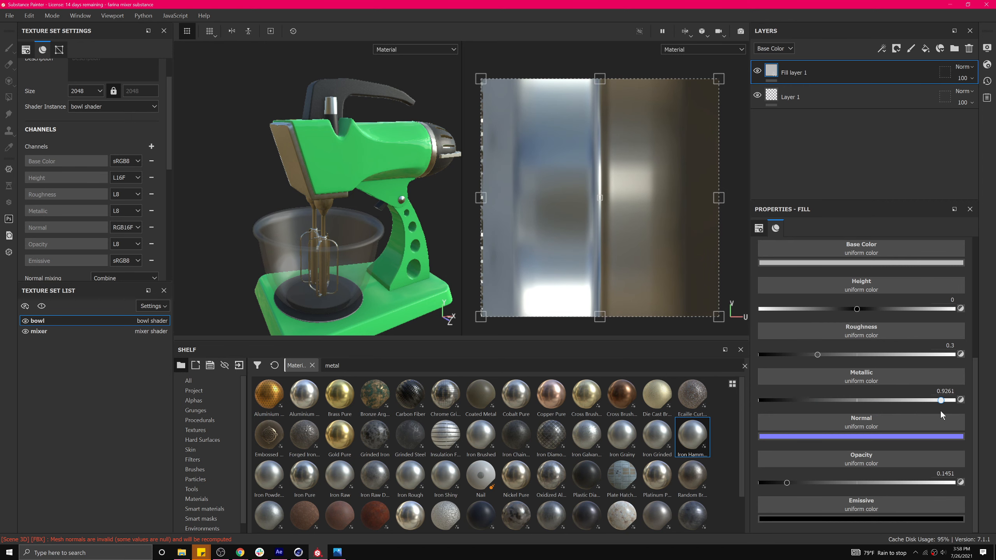
pyautogui.moveTo(817, 354); pyautogui.dragTo(904, 355)
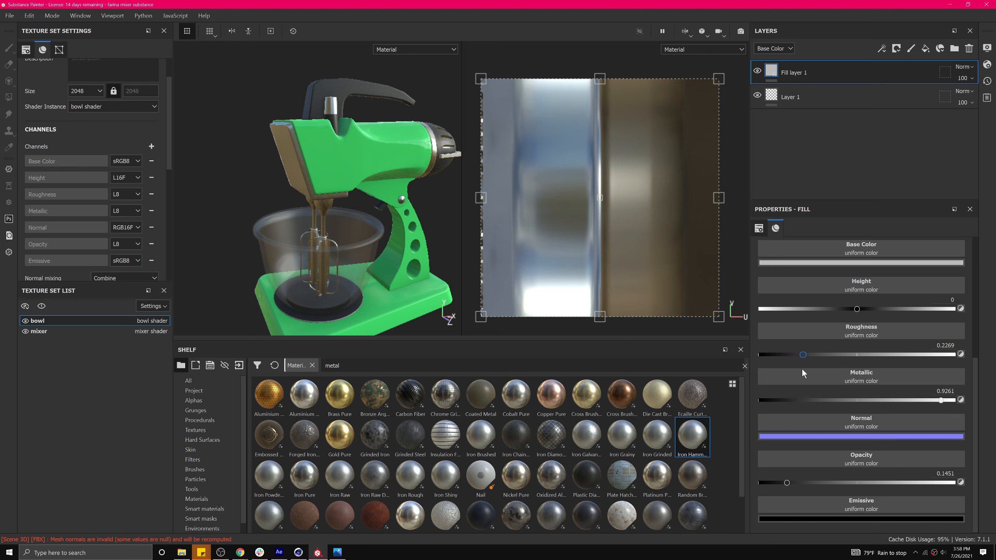
pyautogui.moveTo(802, 354); pyautogui.dragTo(789, 355)
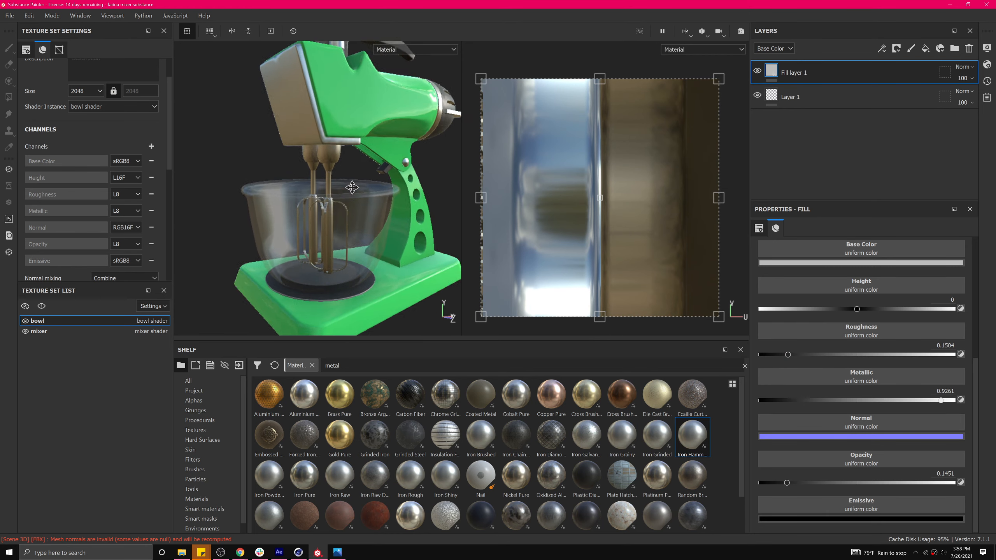
# Step: Drop Grunge Wipe Brushed Partial into the fill layer's Roughness and orbit to inspect
pyautogui.click(196, 410)
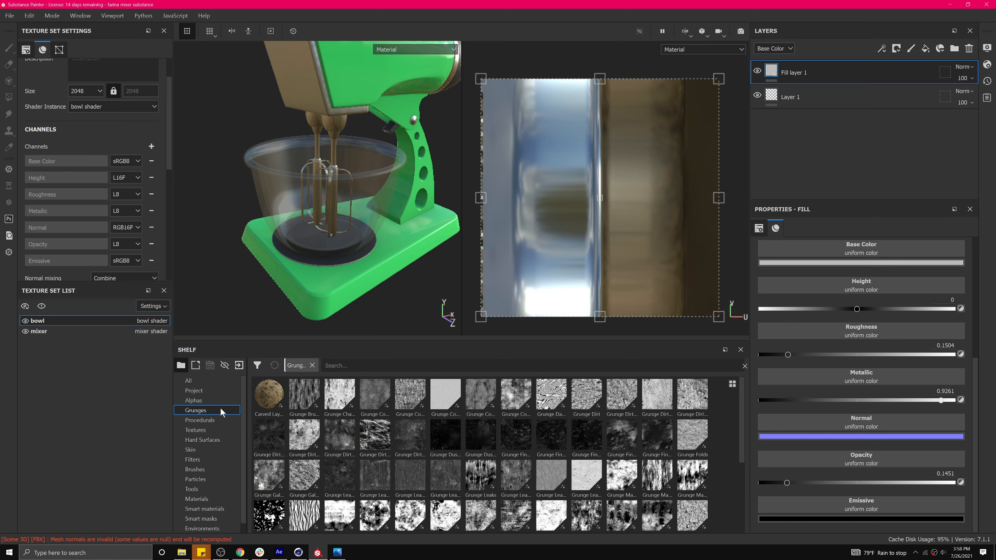
pyautogui.scroll(-3)
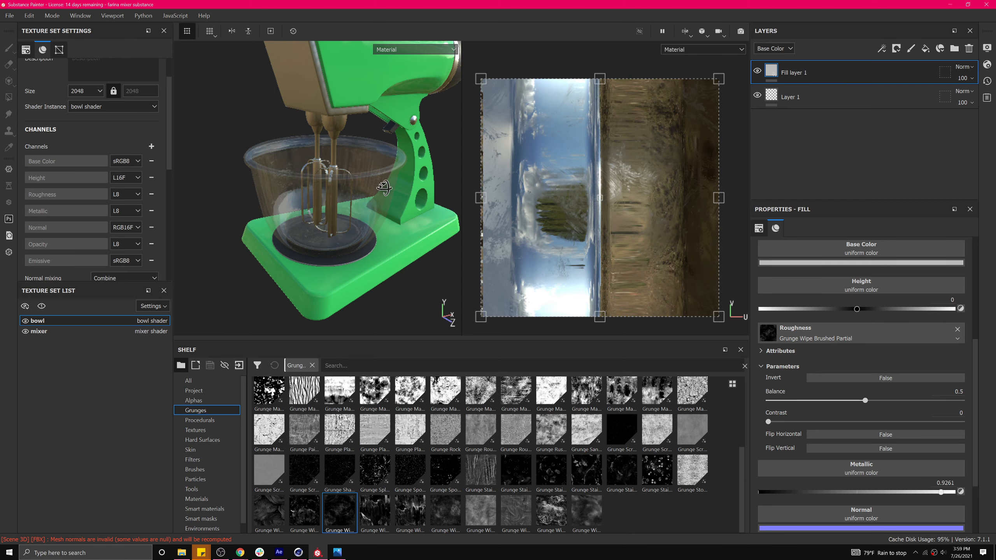
pyautogui.moveTo(385, 187); pyautogui.dragTo(361, 205)
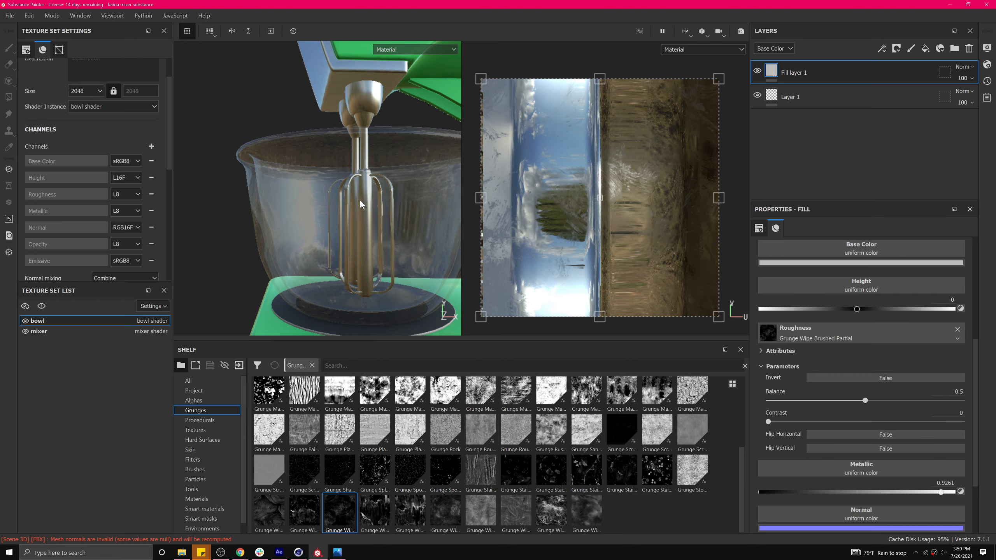
pyautogui.moveTo(361, 203); pyautogui.dragTo(359, 248)
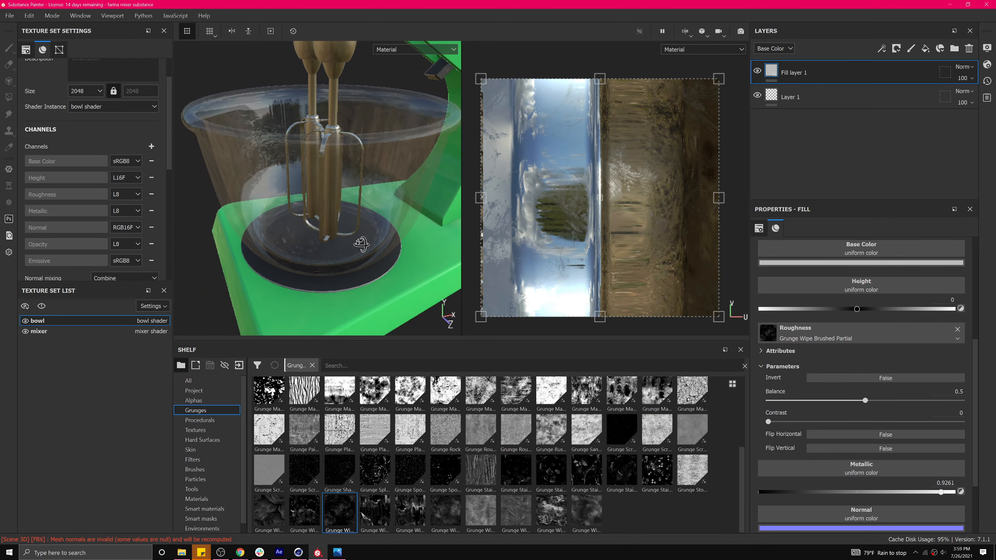
pyautogui.moveTo(359, 244); pyautogui.dragTo(672, 330)
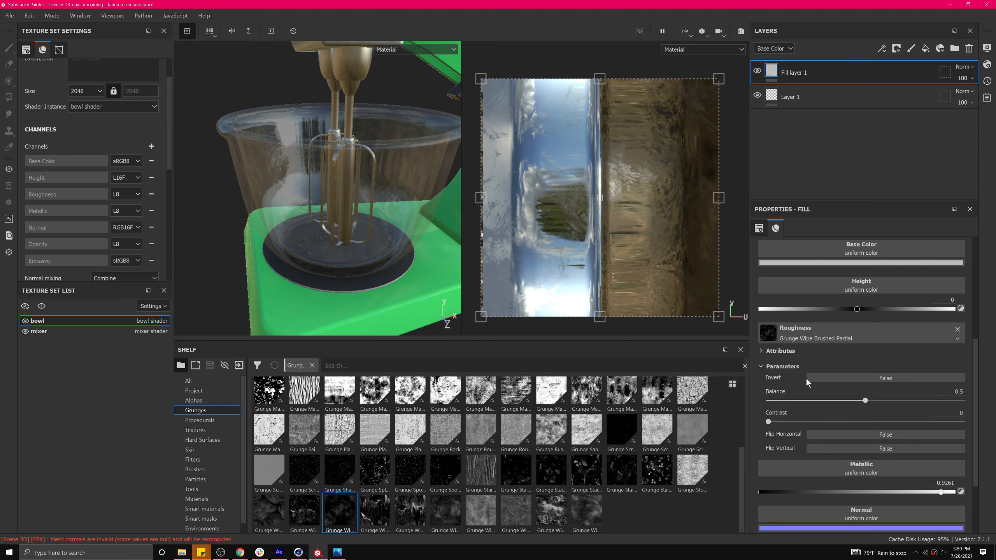
# Step: Switch the bowl fill layer's projection from UV to Tri-planar
pyautogui.click(757, 228)
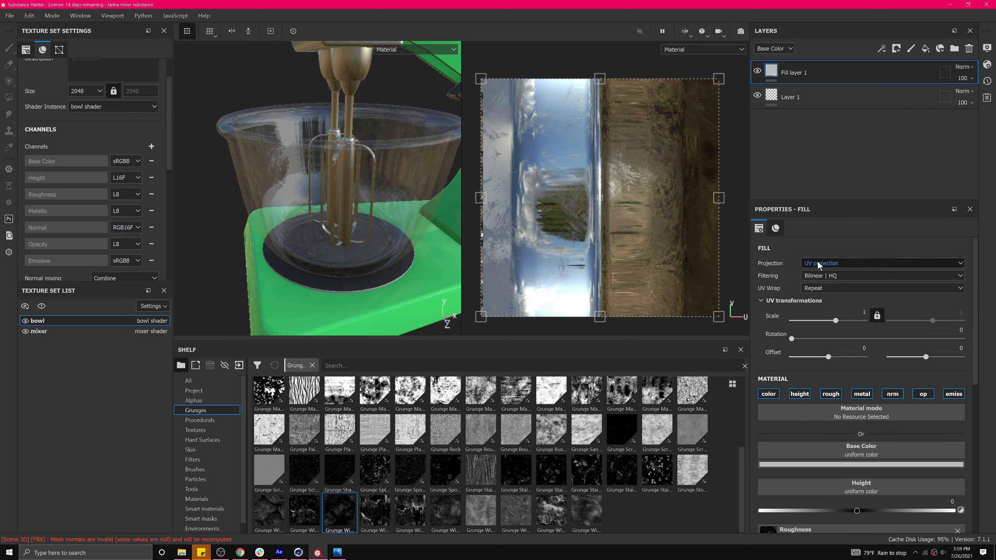
pyautogui.click(881, 263)
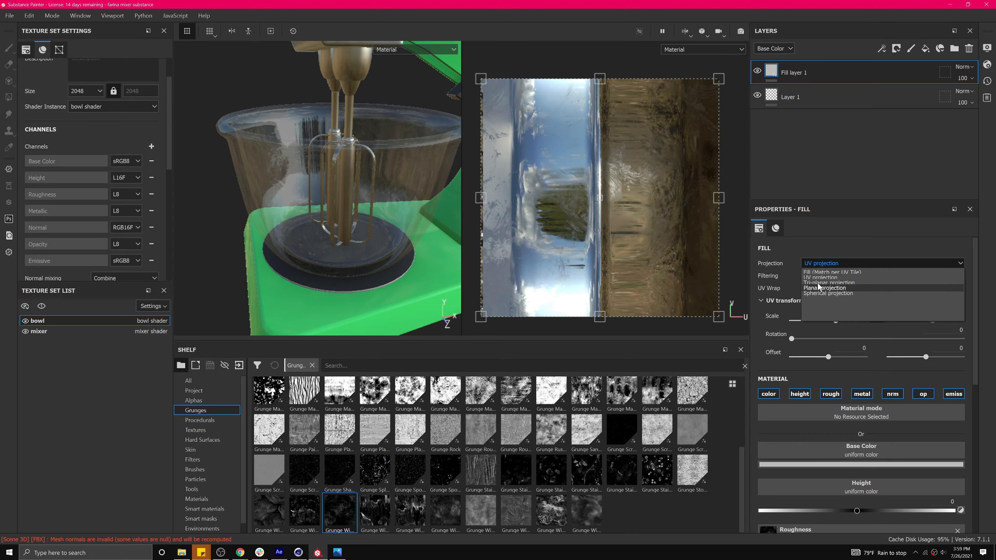
pyautogui.click(826, 283)
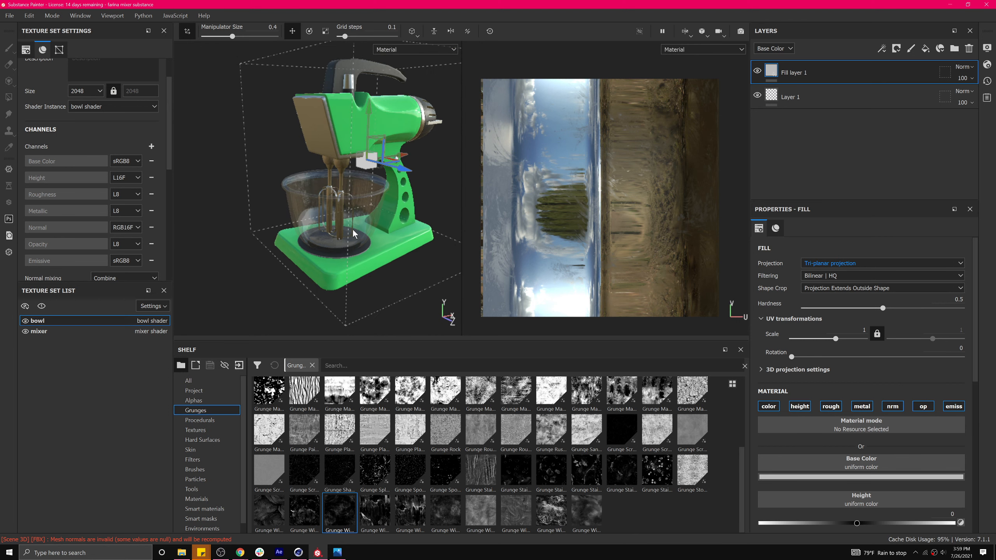
pyautogui.moveTo(353, 233); pyautogui.dragTo(324, 235)
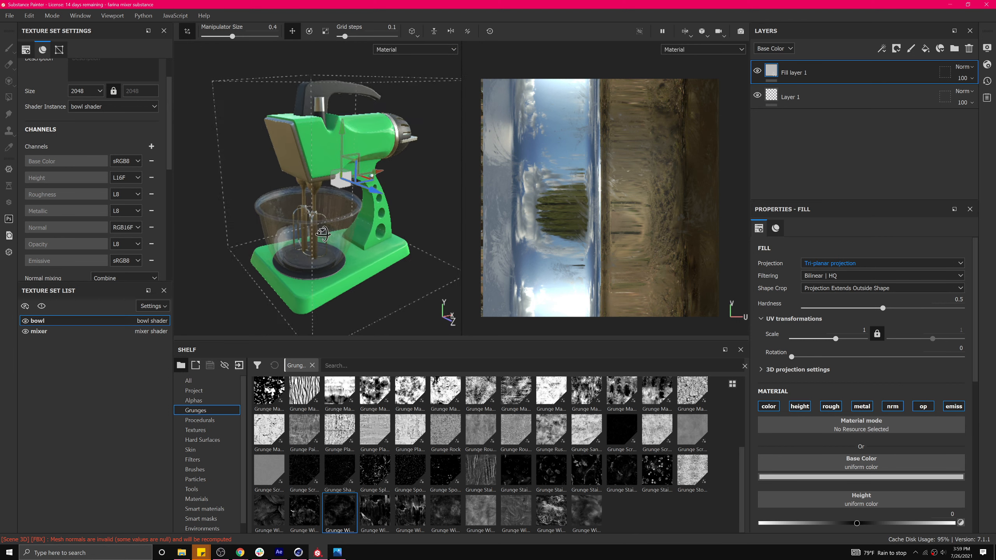